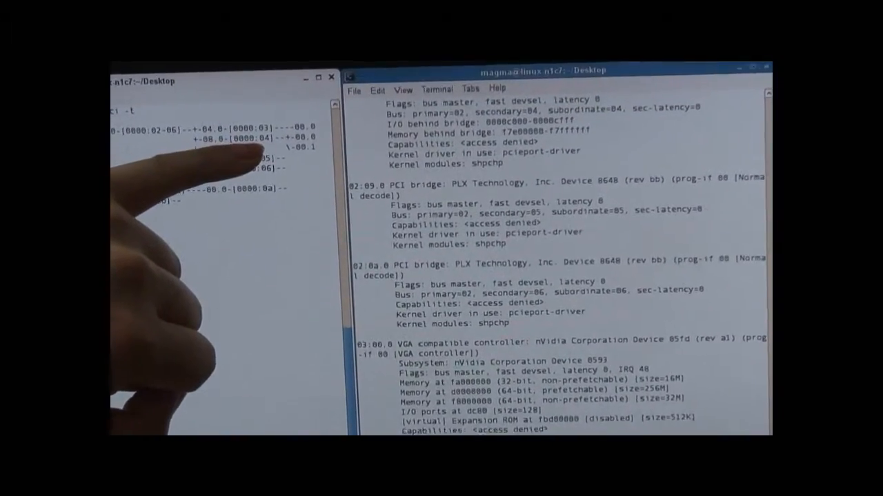
- Load the PCI hotplug module with 'modprobe pciehp pcihp_force', then start the Smoke & Mirrors demo
text(modprobe pciehp pcihp_force)
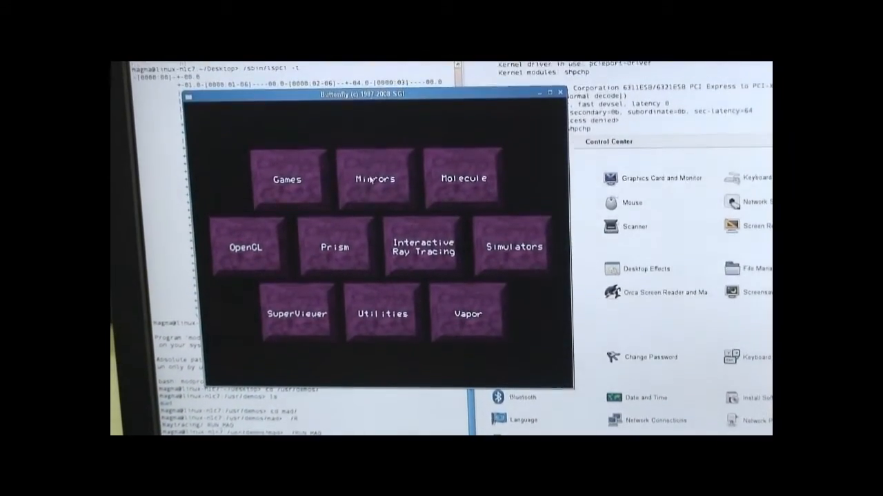
click(375, 178)
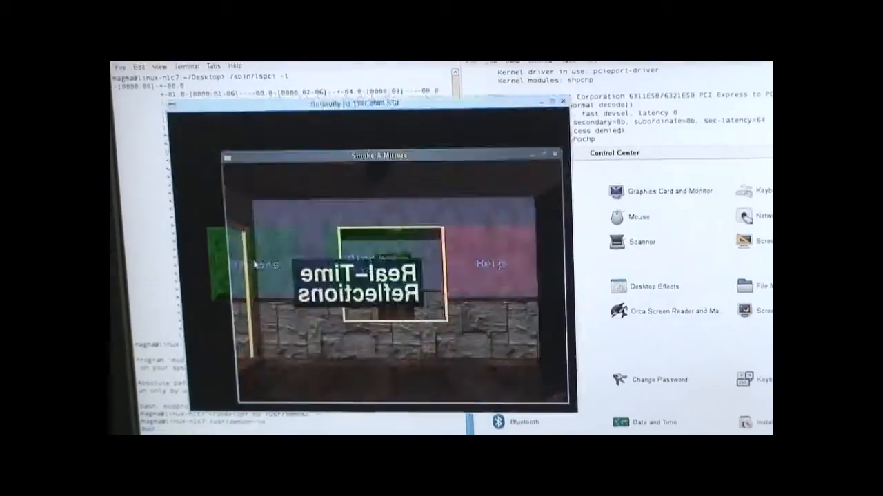